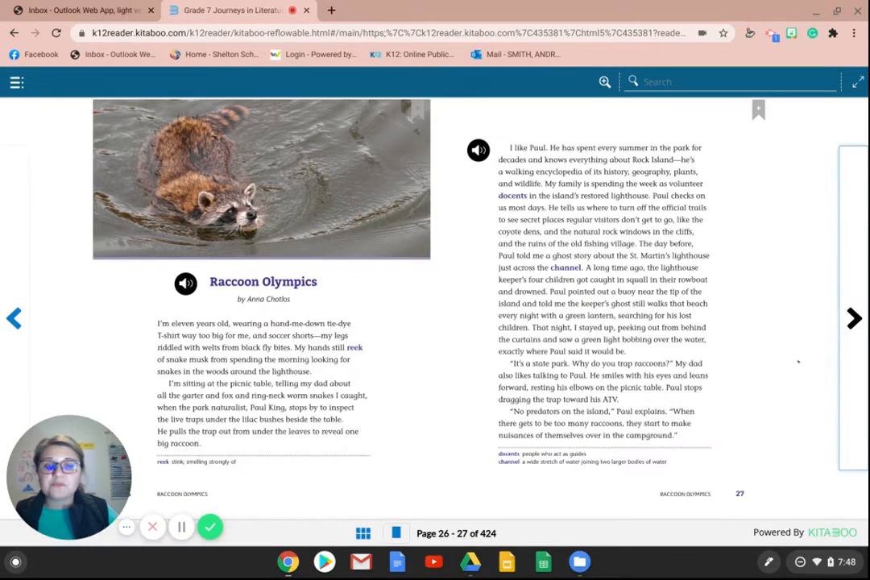
- Advance from the opening spread (pages 26–27) to pages 28–29 of Raccoon Olympics
click(854, 317)
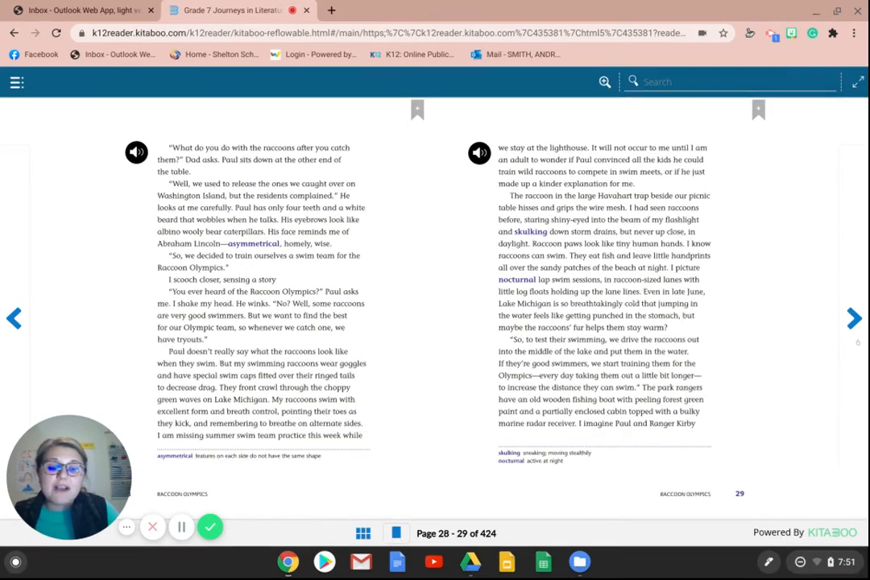
- Turn to pages 30–31, showing the end of Raccoon Olympics and the poem Sympathy
click(854, 318)
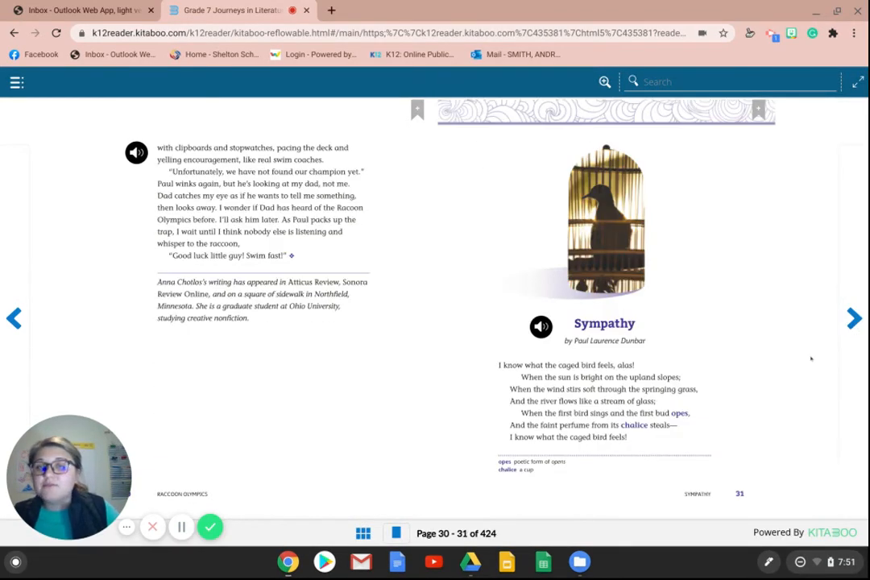